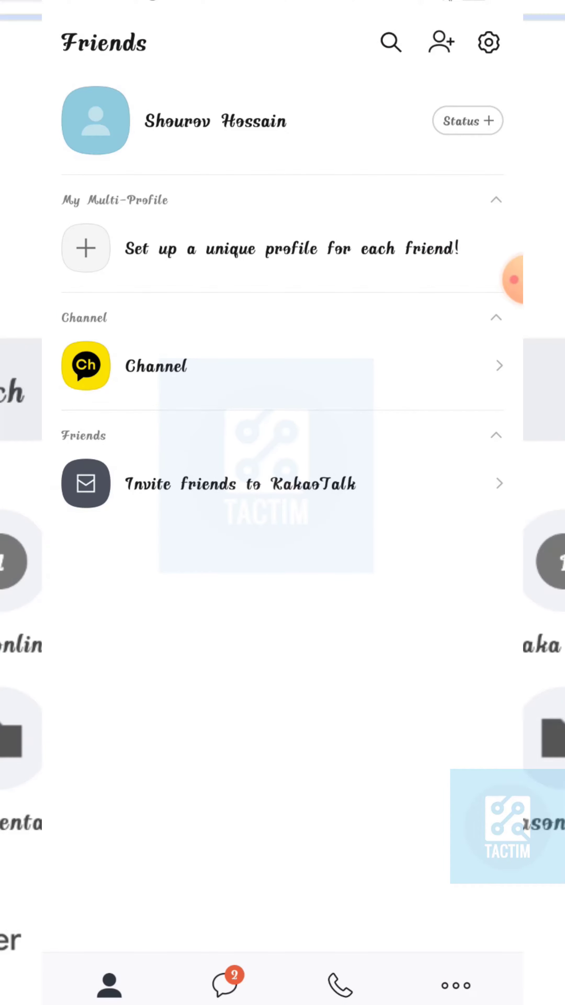
# - Show the Friends tab's gear menu with Edit, Manage Friends and General Settings
pyautogui.click(488, 42)
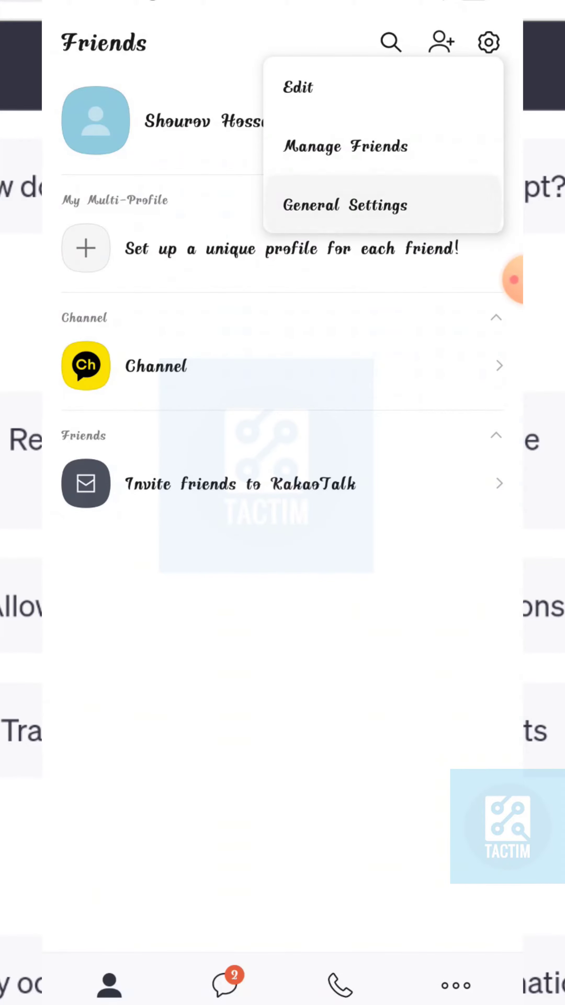
# - Go through General Settings to Customer Service/Operation Policy, reaching Kakao's Make Inquiry page
pyautogui.click(345, 206)
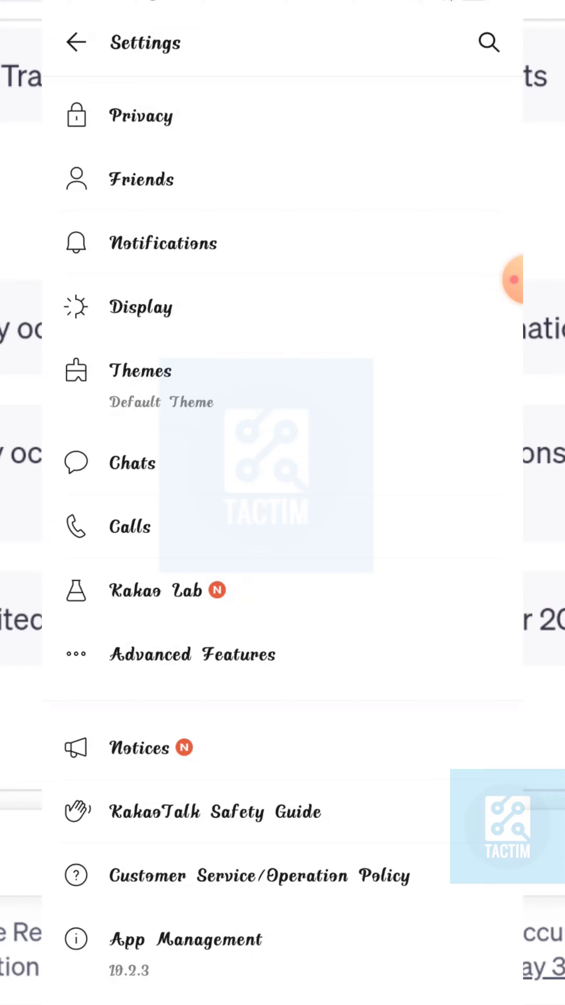
pyautogui.click(76, 43)
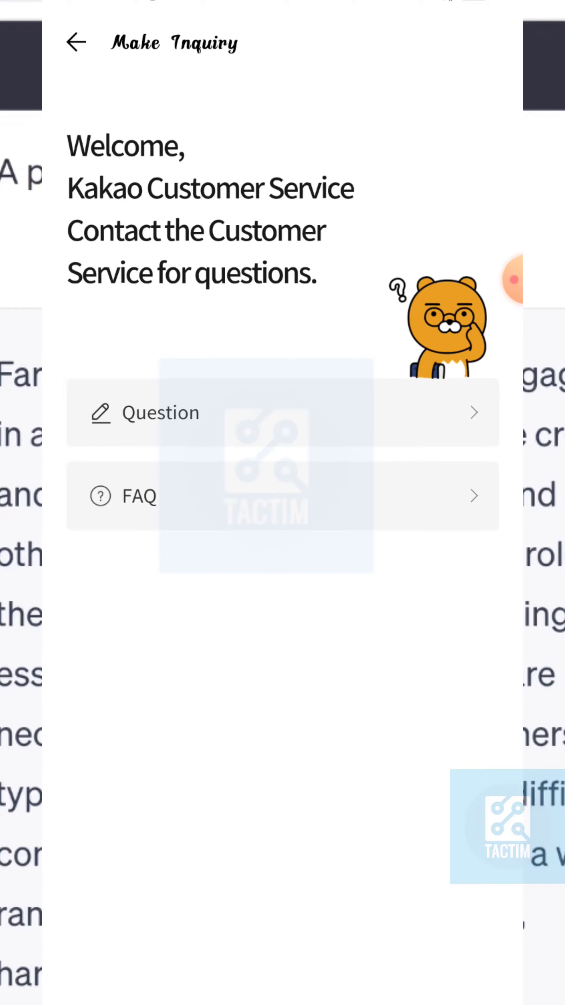
# - Start a new Question, review the inquiry category list and keep General selected
pyautogui.click(164, 412)
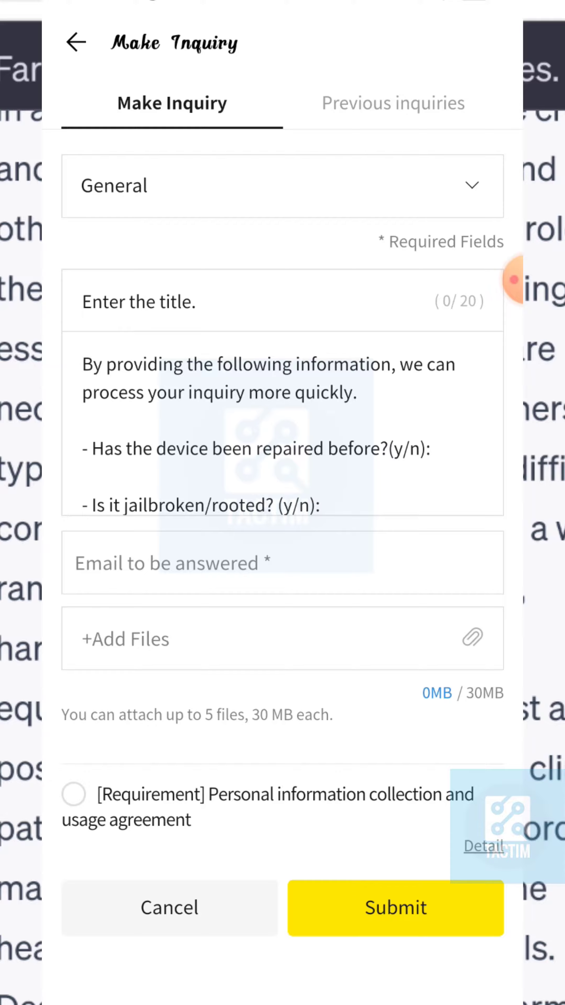
pyautogui.click(283, 185)
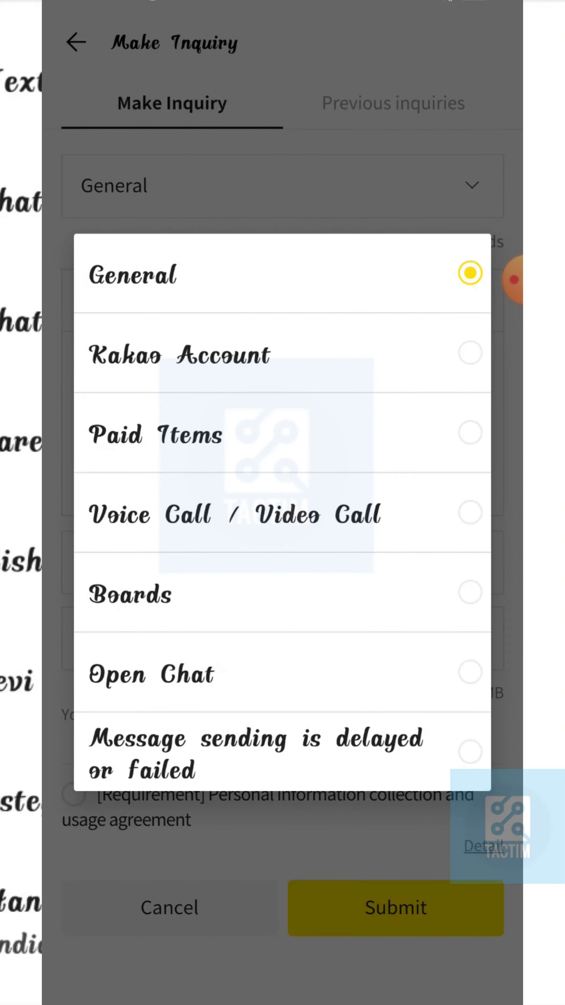
pyautogui.click(133, 275)
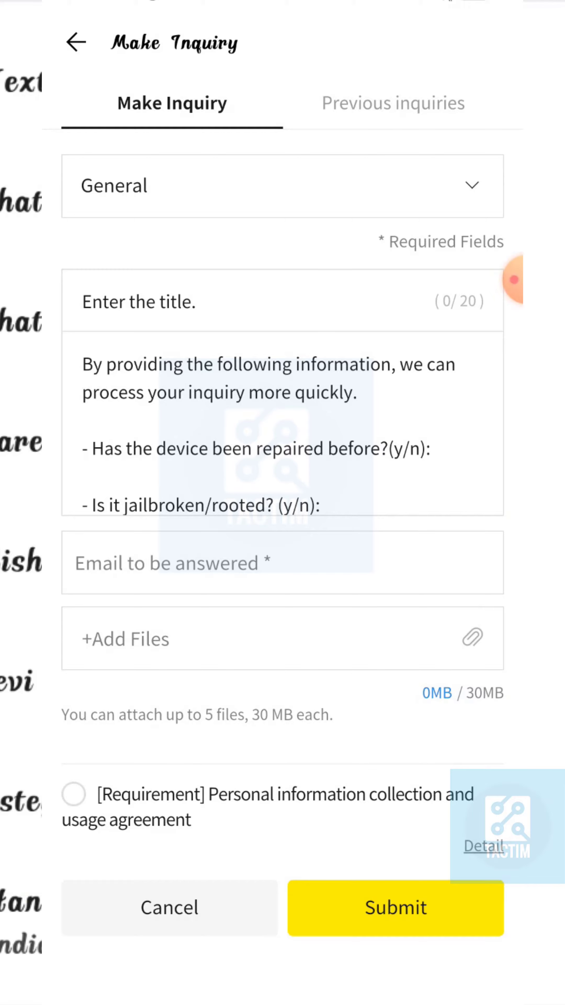